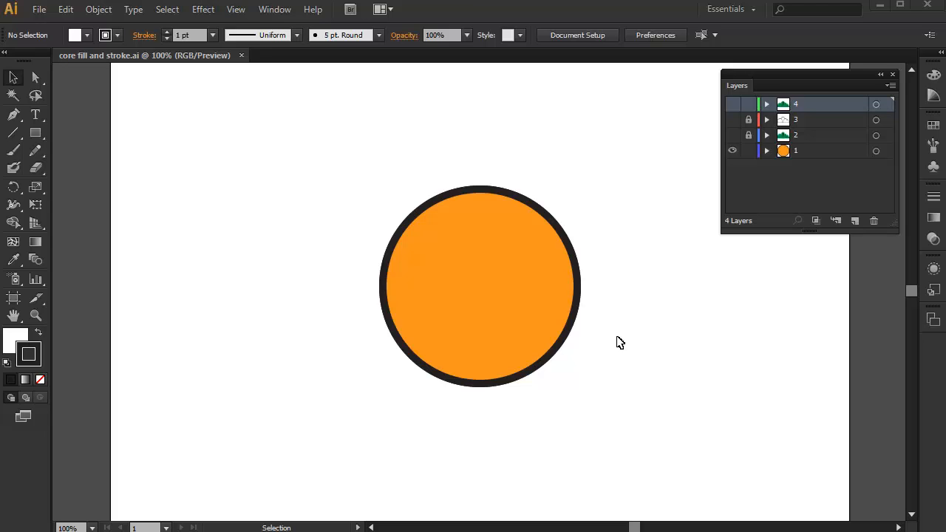
mouse_move(428, 300)
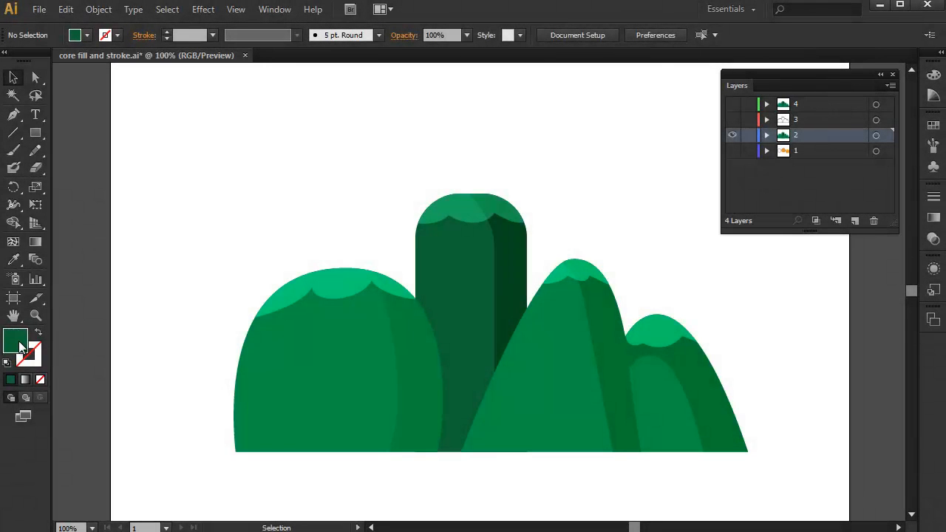
mouse_move(467, 366)
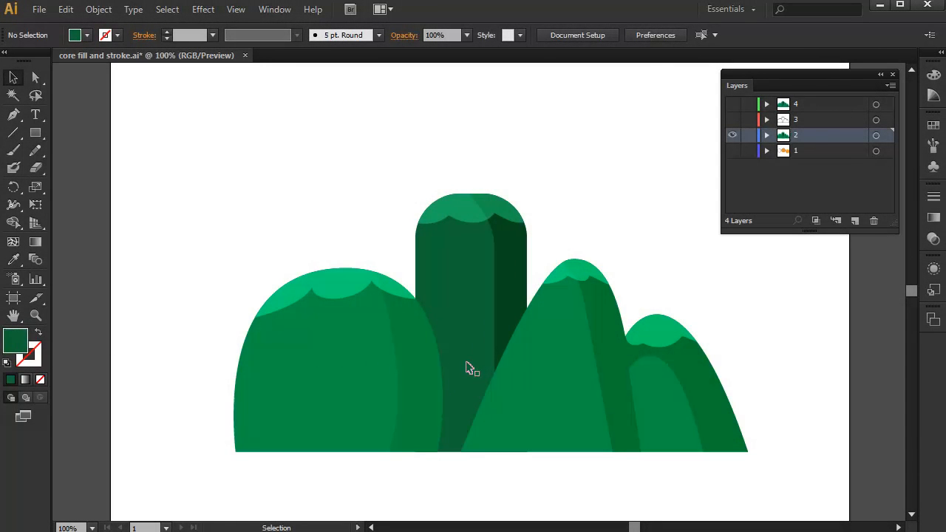
mouse_move(56, 338)
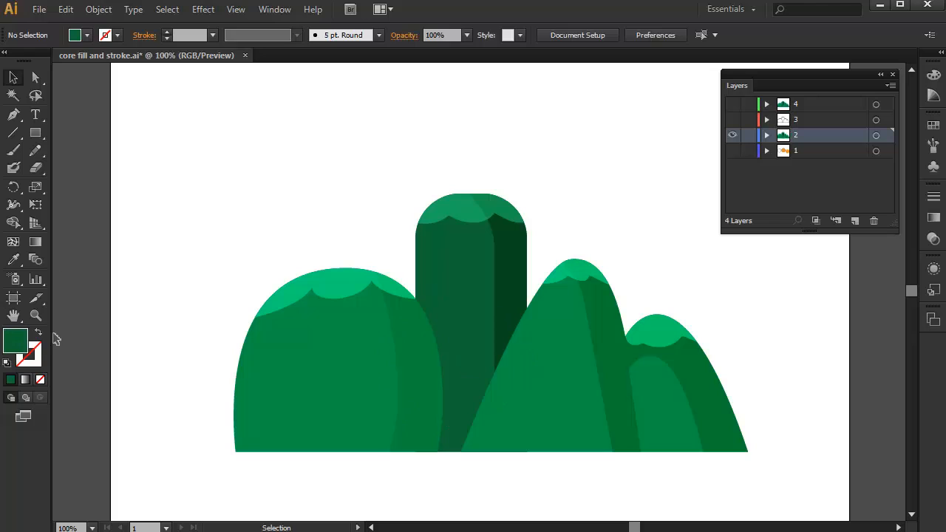
mouse_move(313, 349)
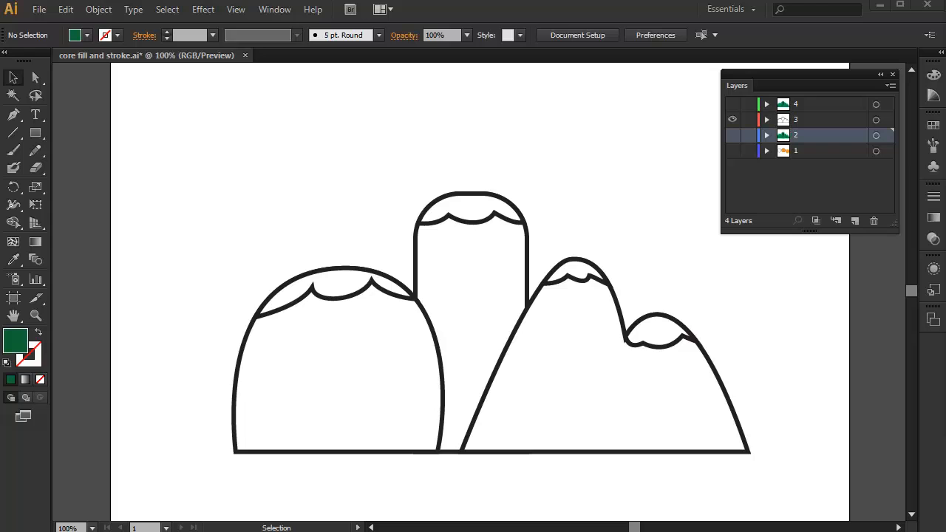
- Reveal the hills artwork variant with black outlines in the Layers panel
left_click(732, 103)
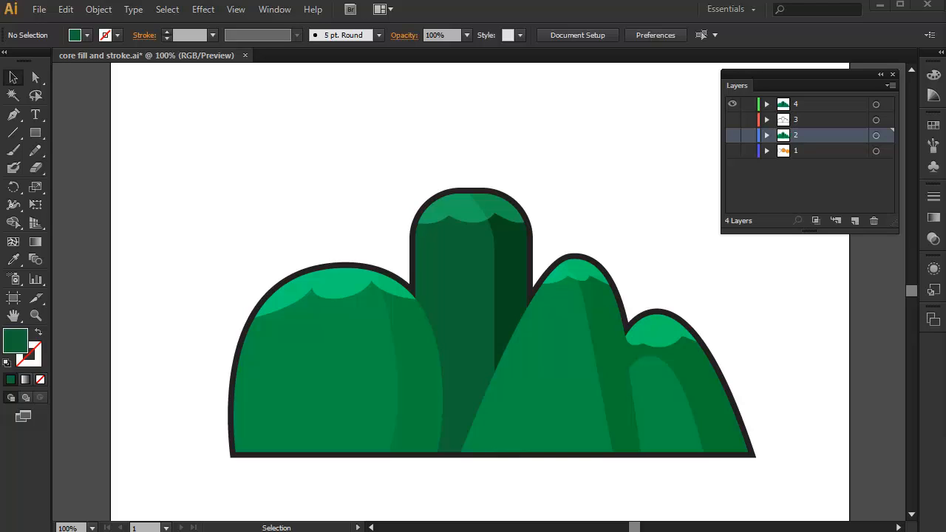
mouse_move(842, 334)
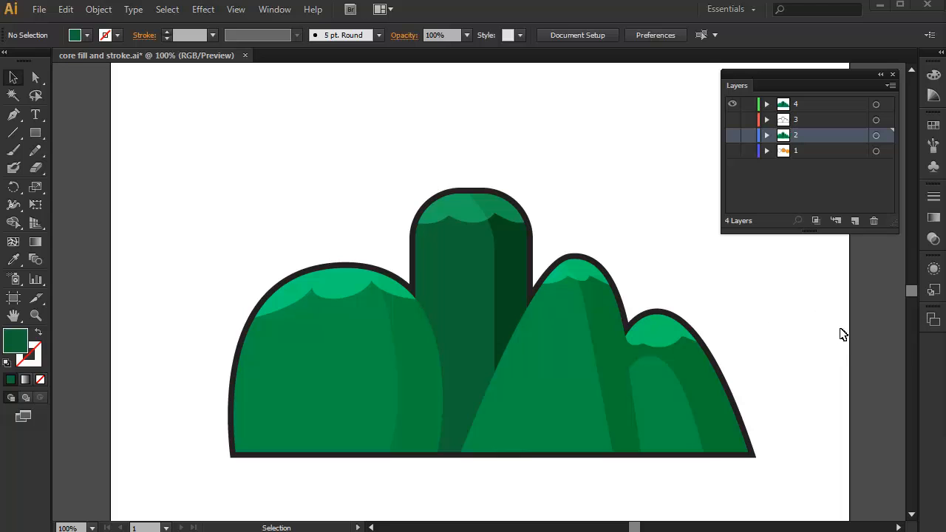
mouse_move(763, 155)
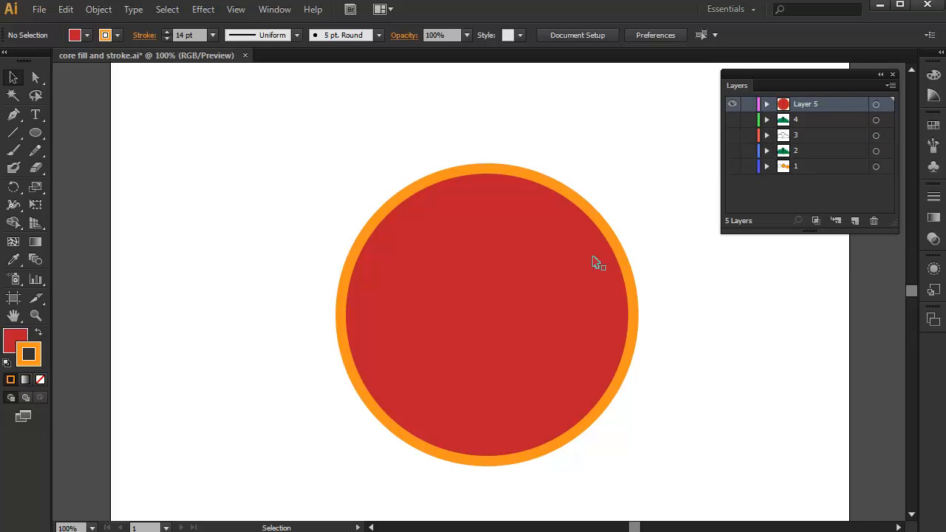
- Swap the circle's fill and stroke so it has orange fill and red outline
key("d")
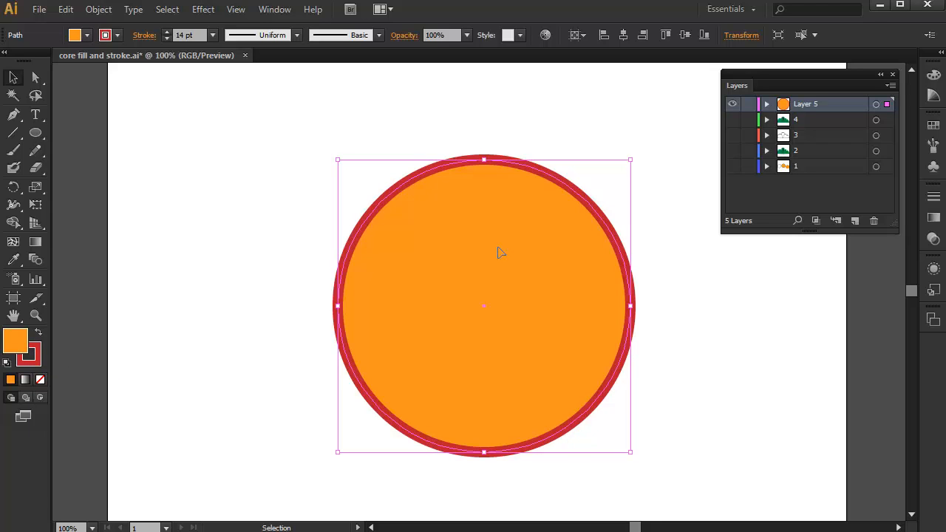
mouse_move(485, 244)
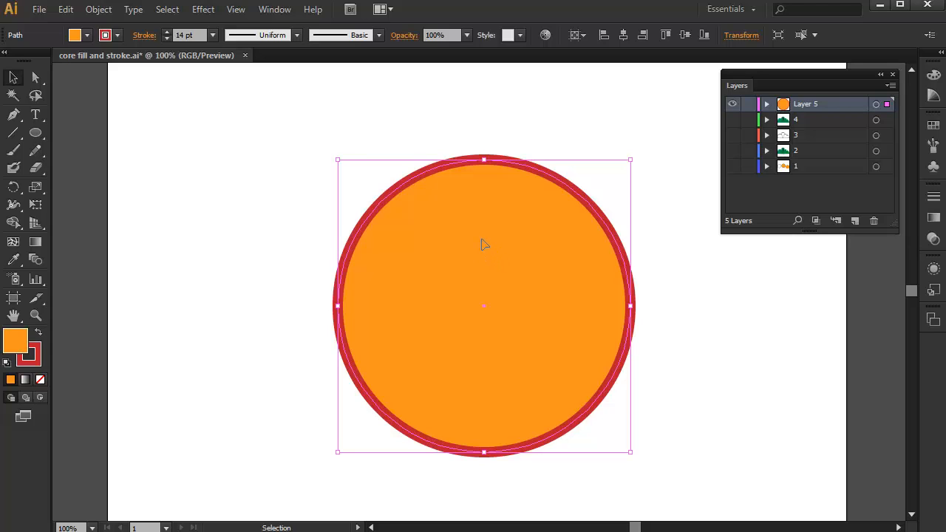
mouse_move(477, 263)
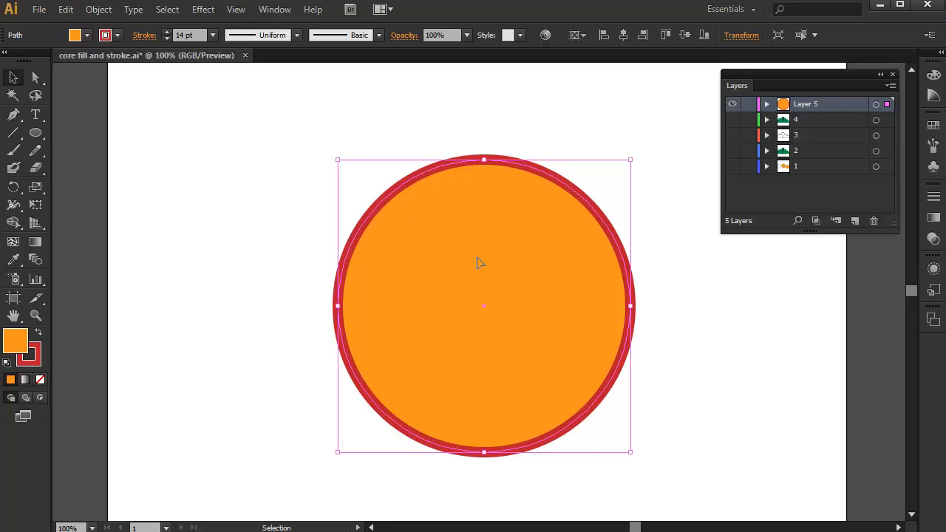